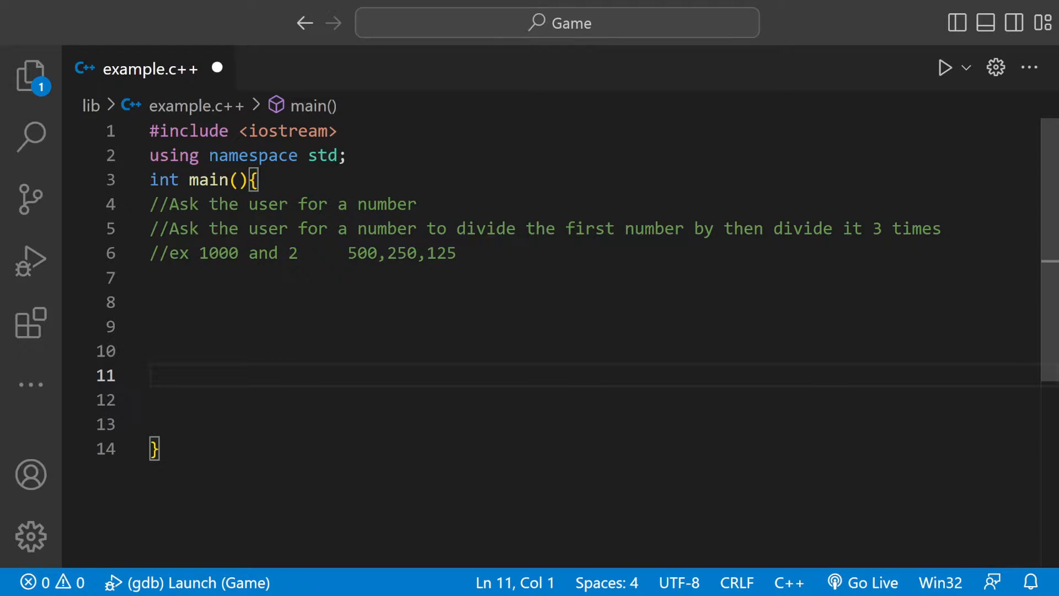
Highlight key words like 'number' and '500' in the task comments, then add blank lines below.
double_click(387, 204)
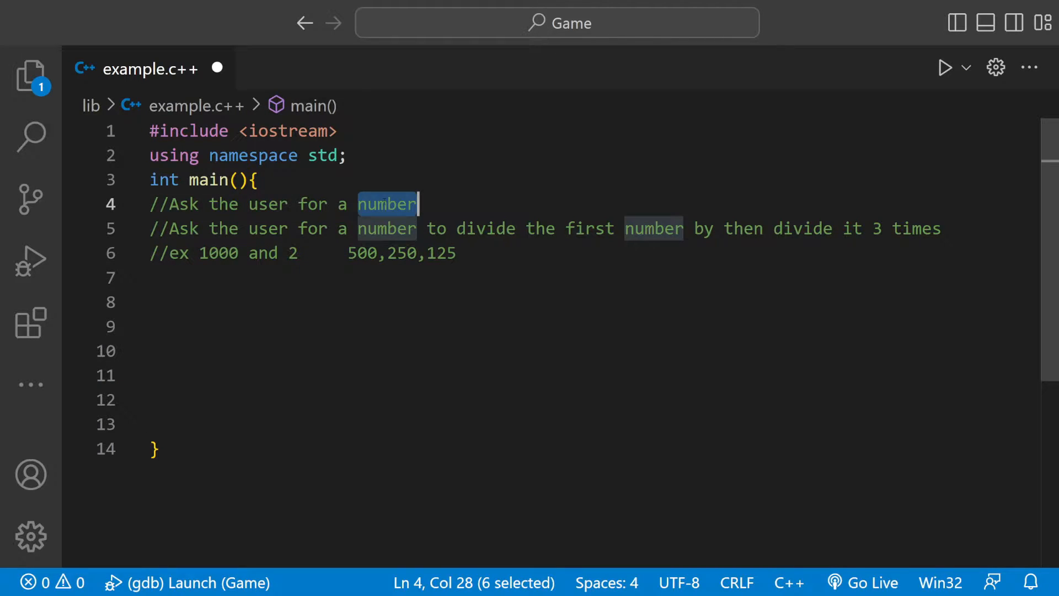
left_click(451, 253)
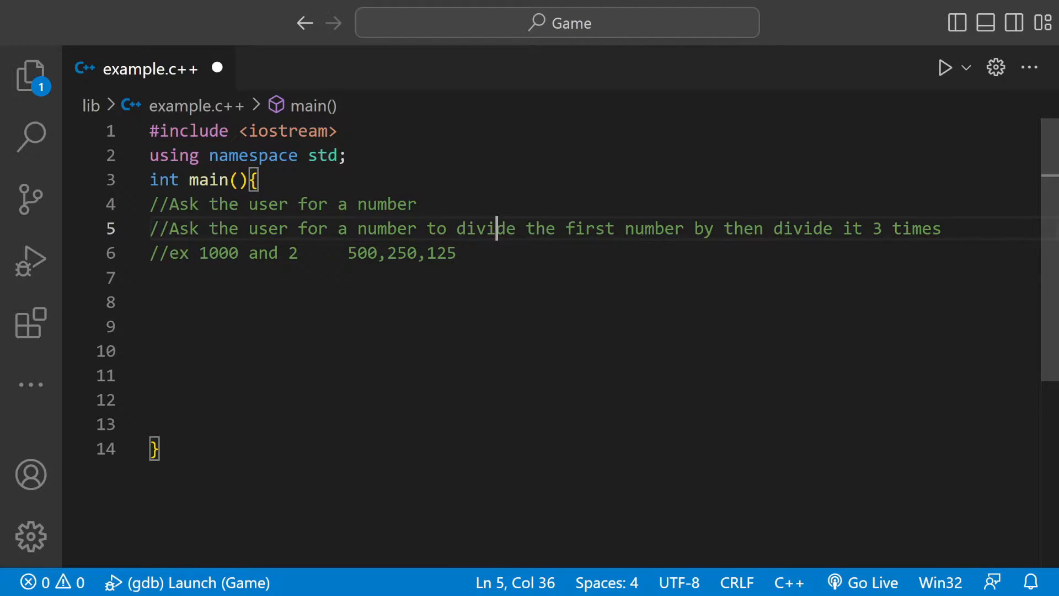
double_click(217, 253)
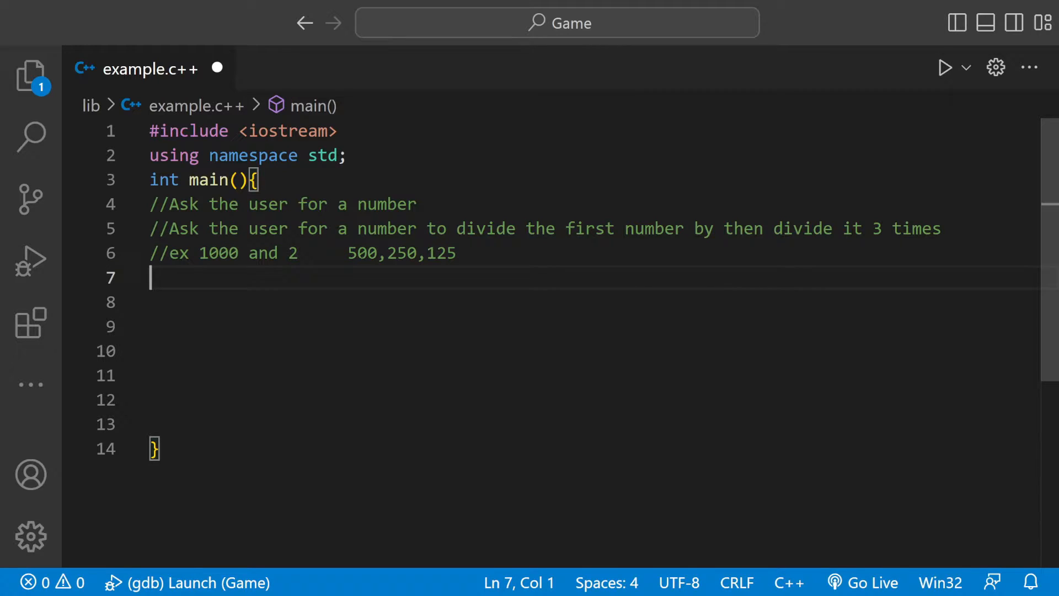
double_click(362, 254)
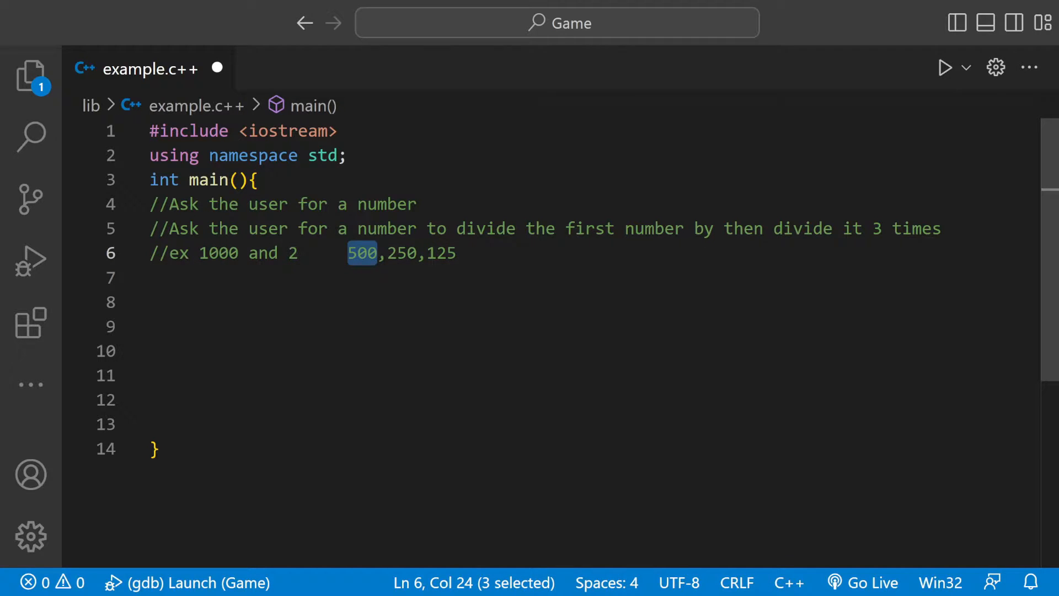
double_click(402, 254)
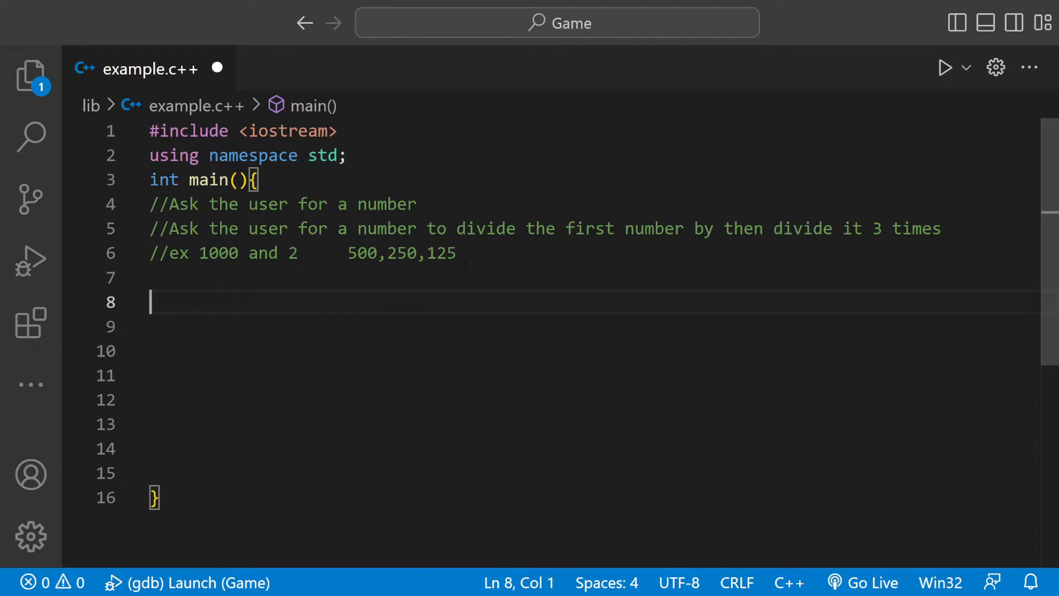
Declare the integer variables userNumber and div in main.
type("int")
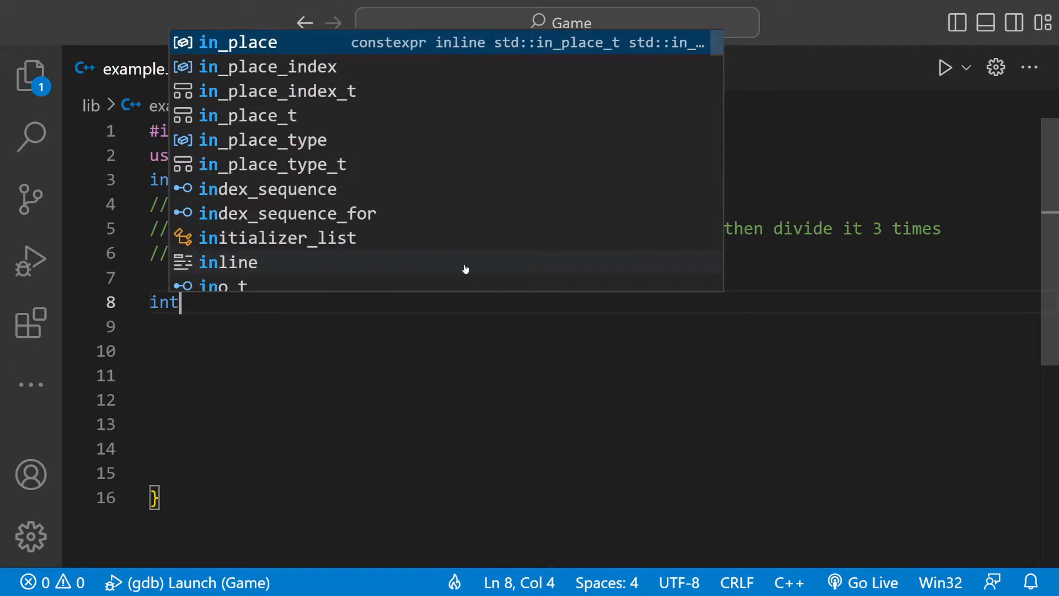
key("Escape")
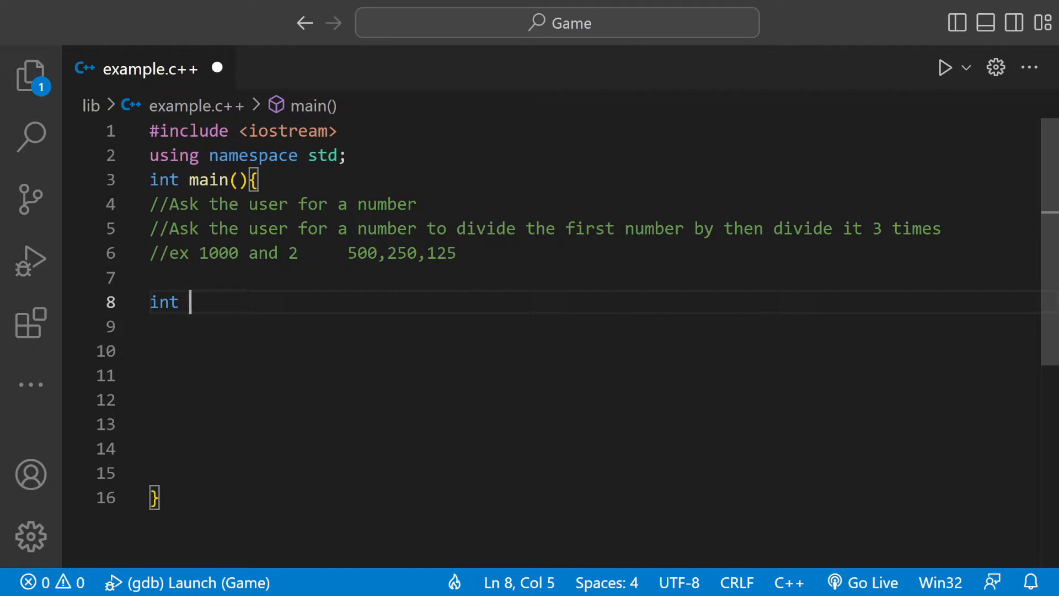
type("userNumber;")
left_click(594, 327)
type("int")
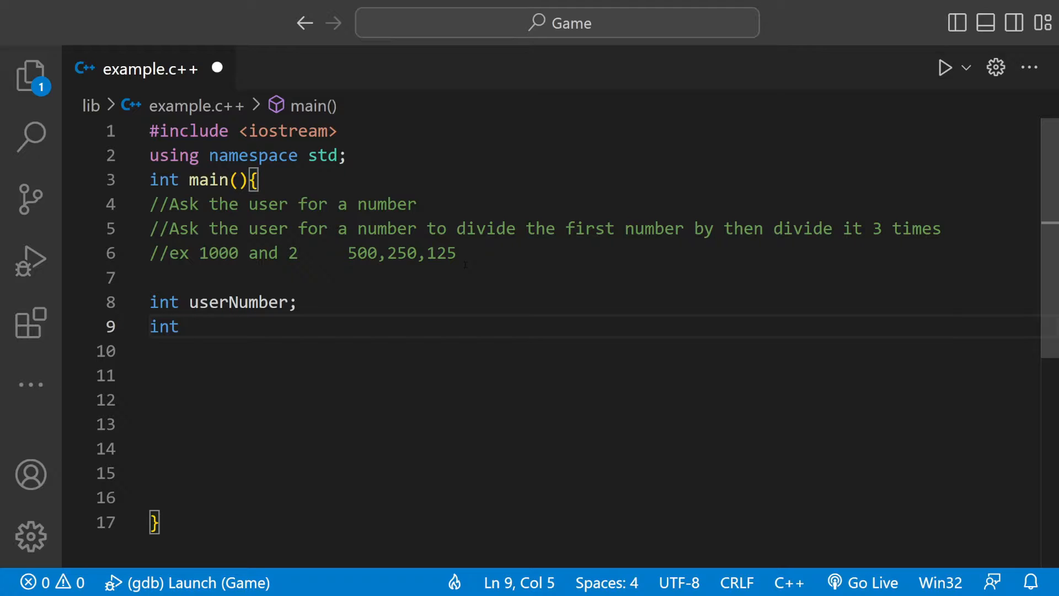
type("d")
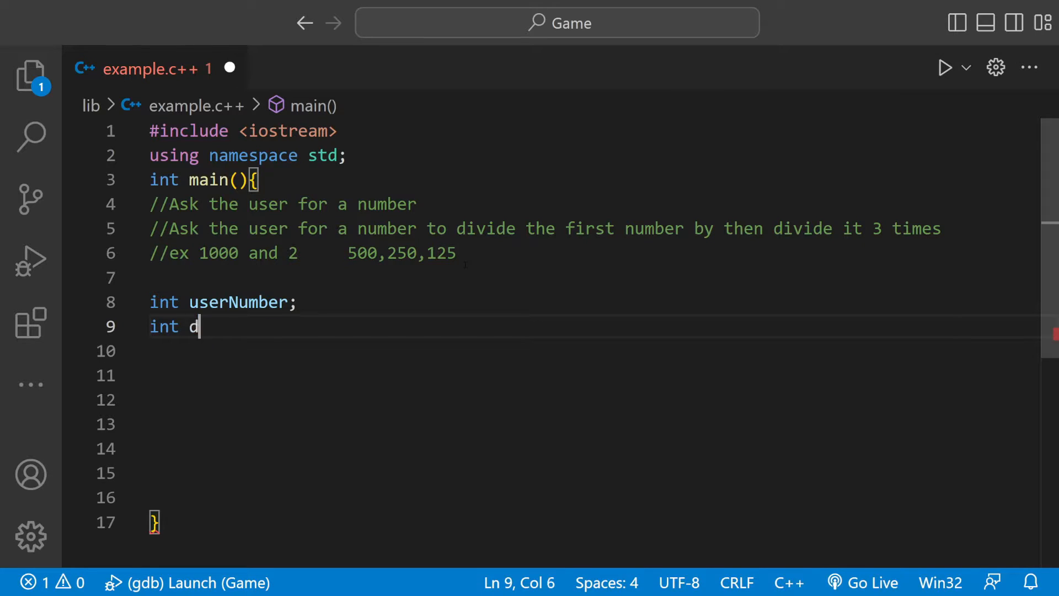
type("iv;")
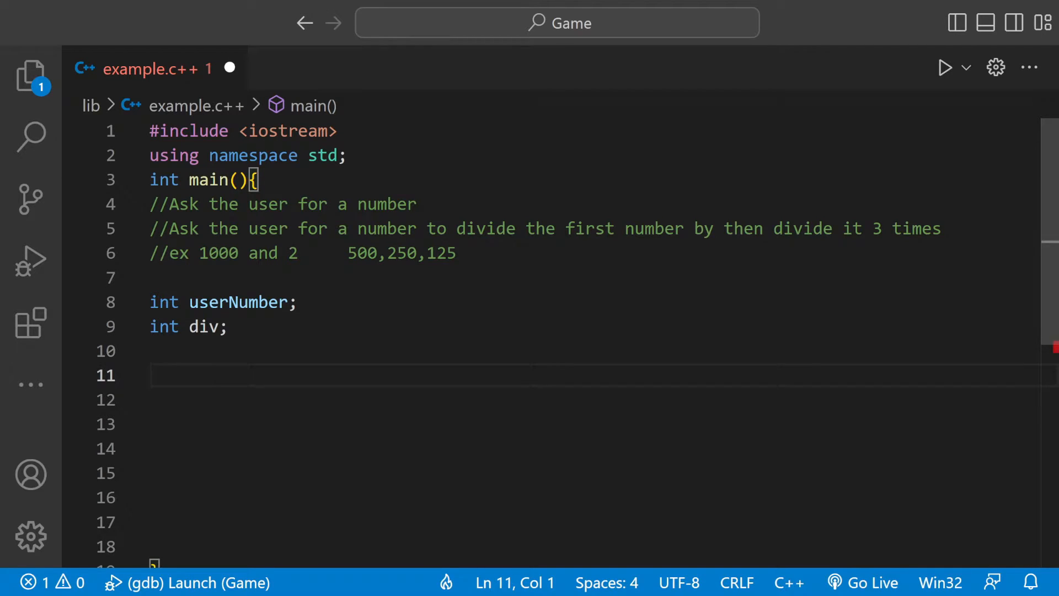
Read userNumber and div from input with cin>>userNumber; and cin>>div;.
type("cin")
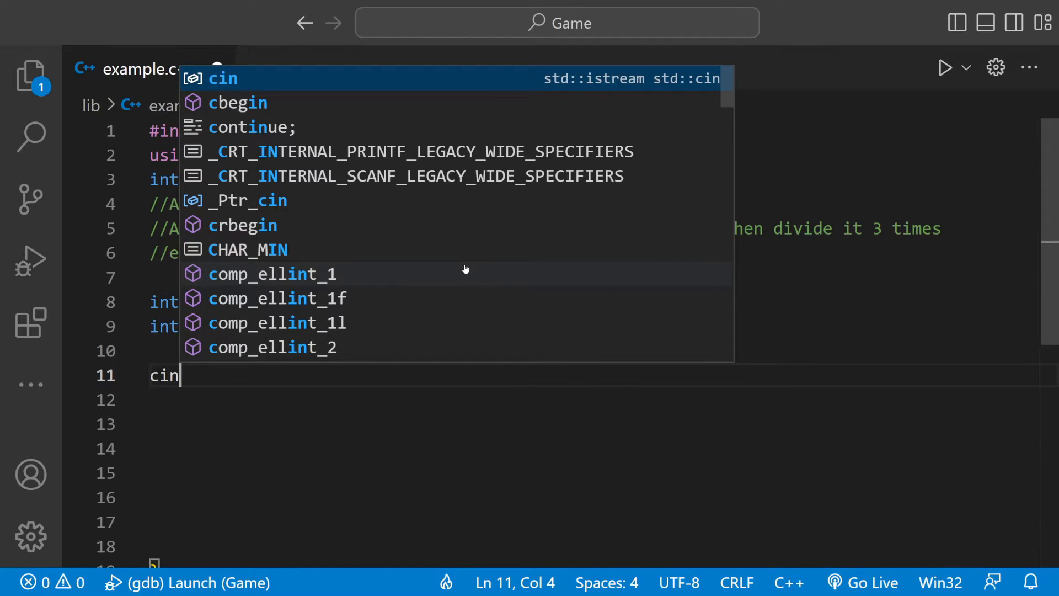
type(">>")
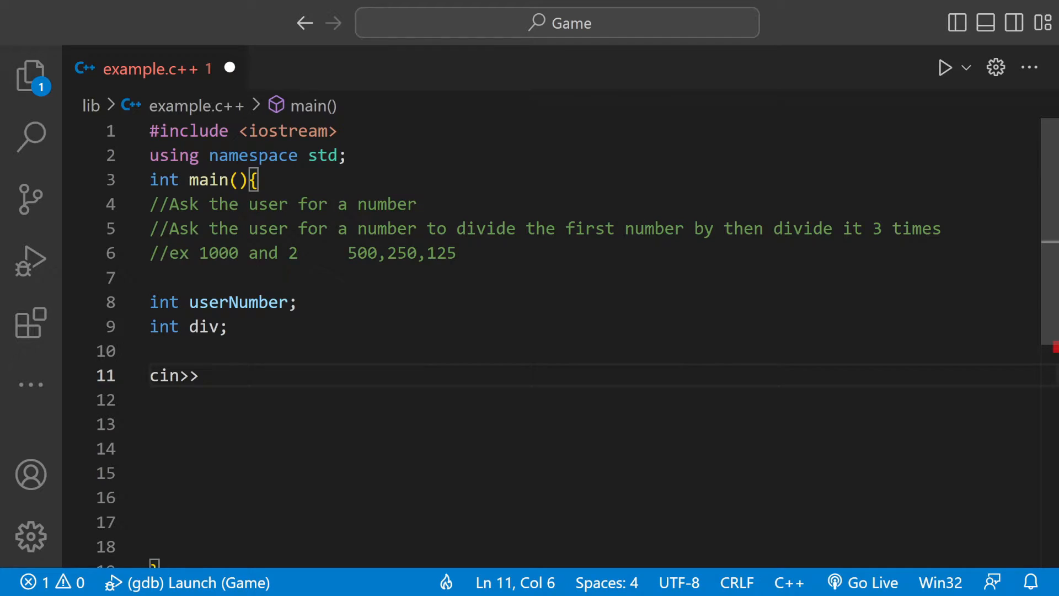
type("userNumber;")
left_click(596, 400)
type("c")
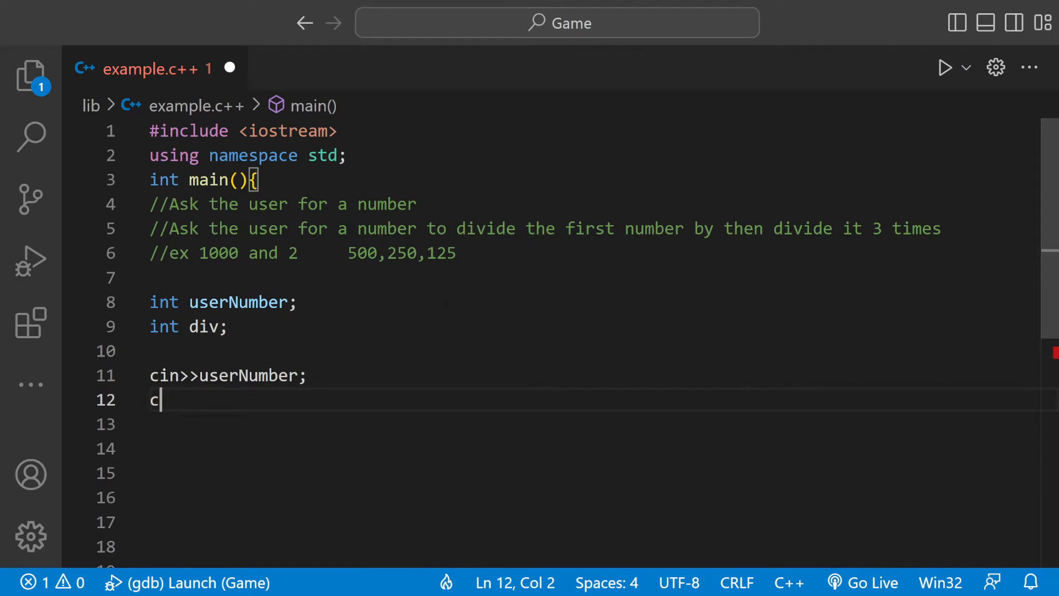
type("in>>")
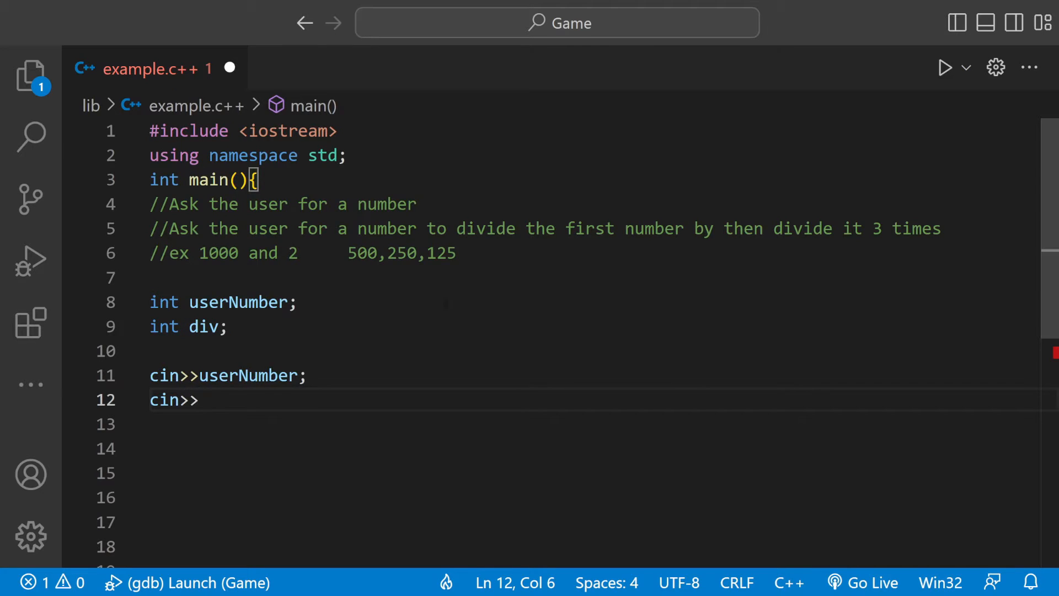
type("div;")
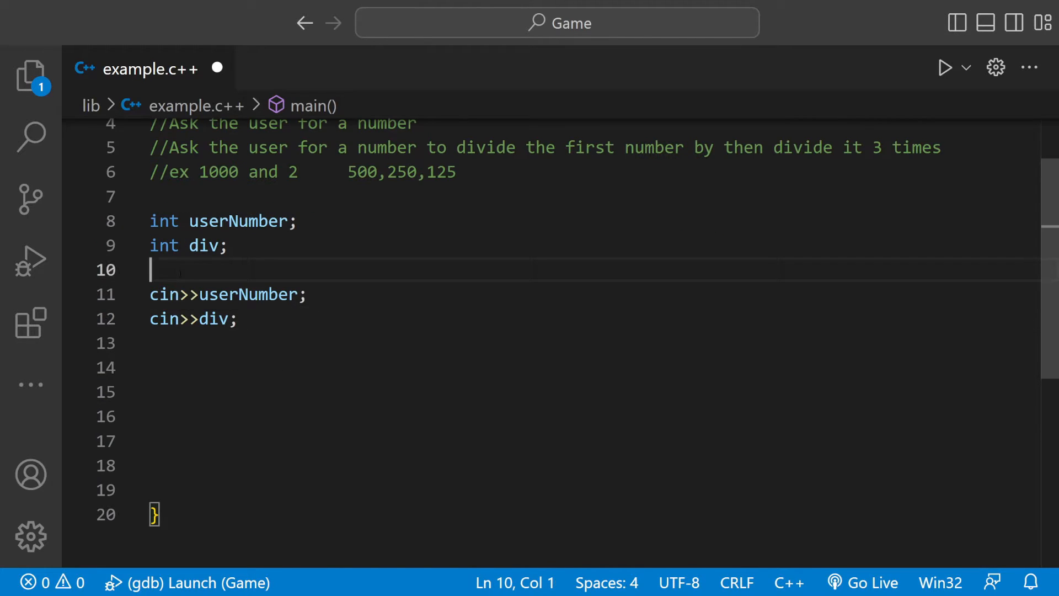
Write userNumber=userNumber/div; to divide the number once.
key("Backspace")
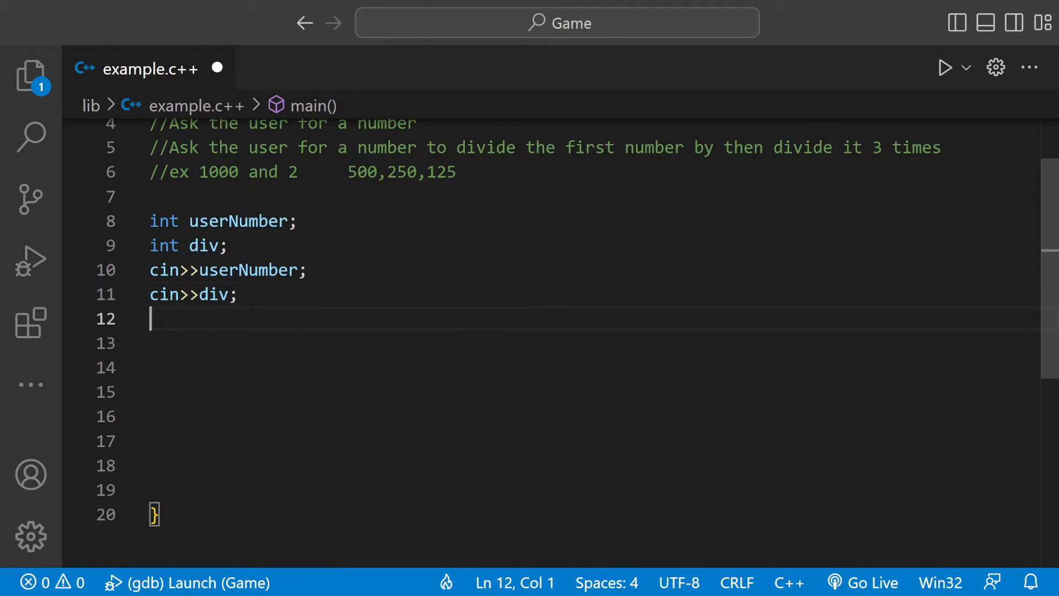
double_click(236, 221)
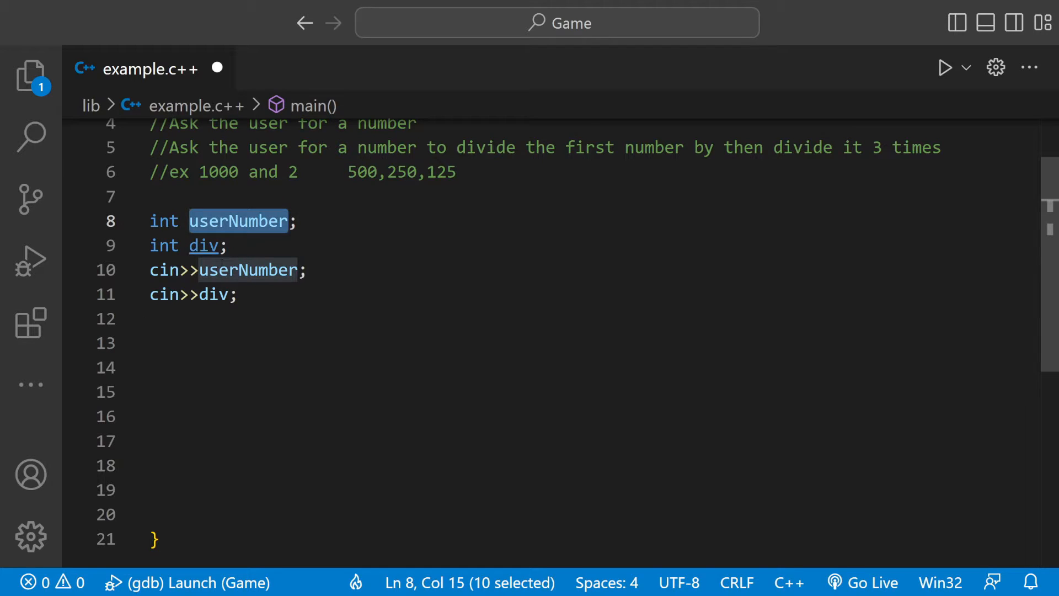
type("userNumber")
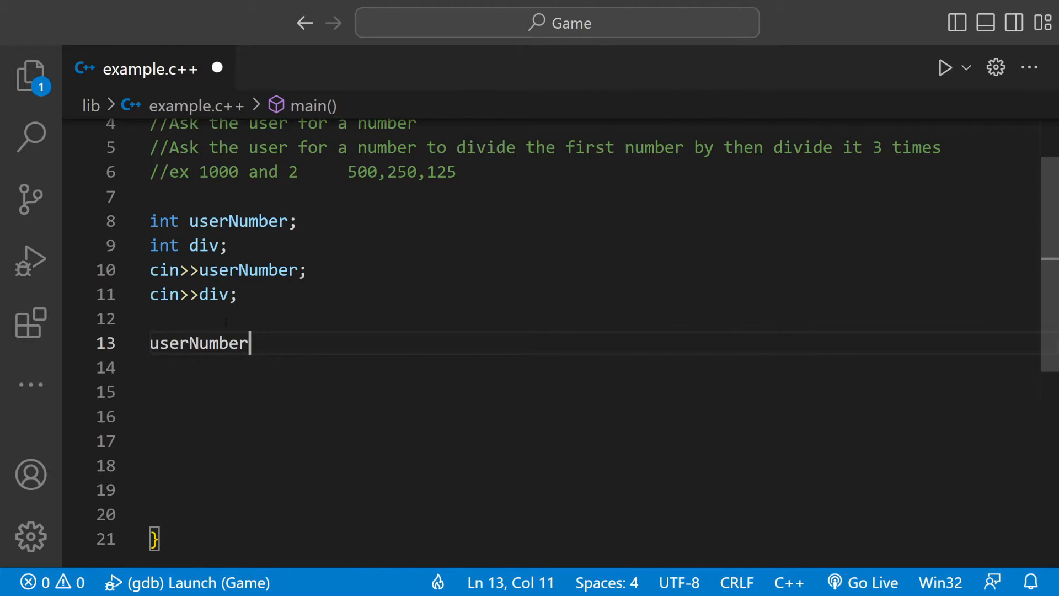
type("=userNumber/")
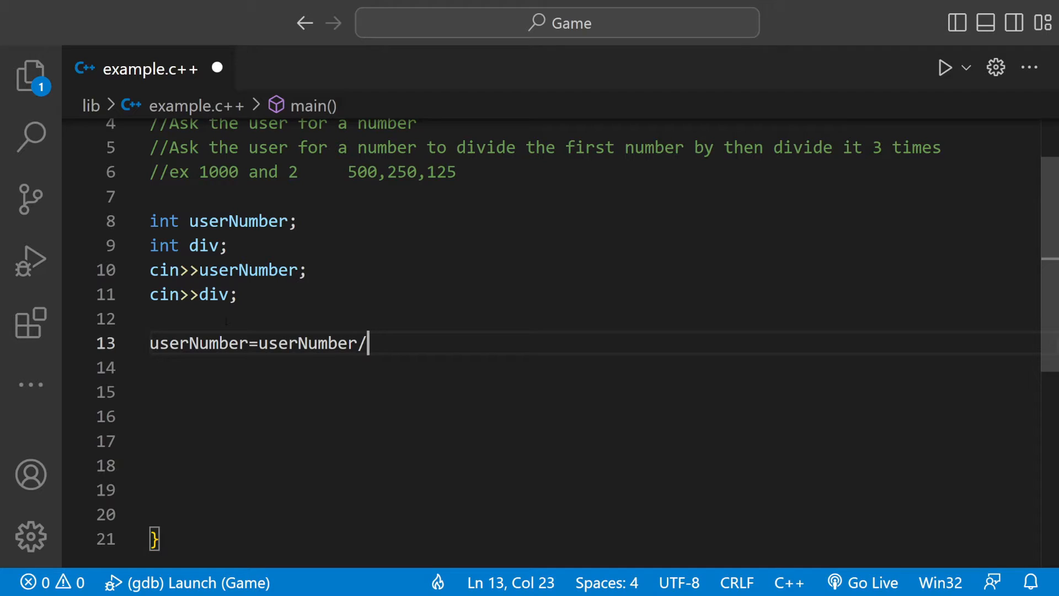
type("ddi")
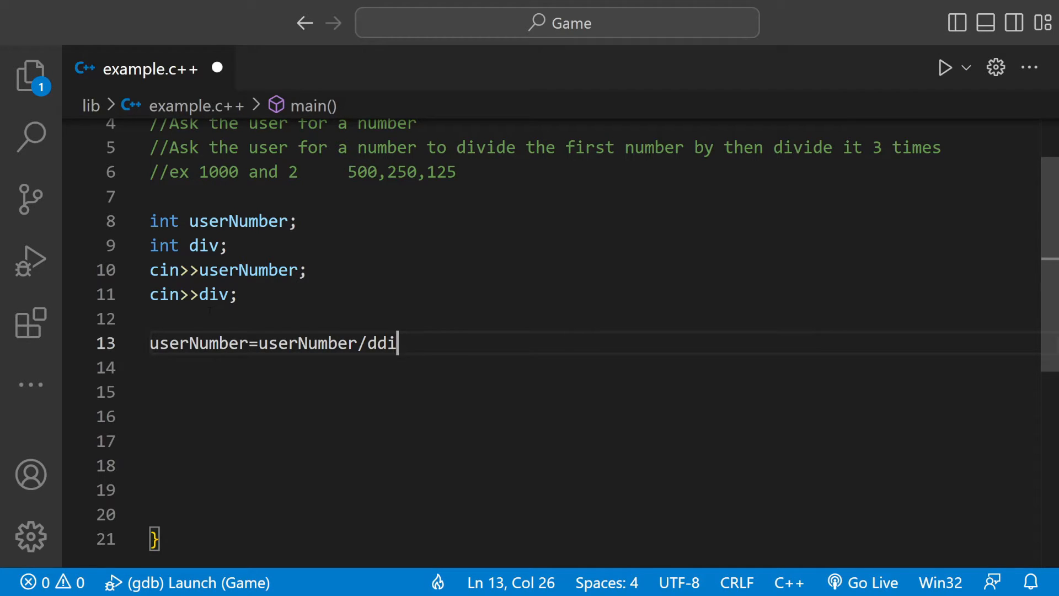
type("iv;")
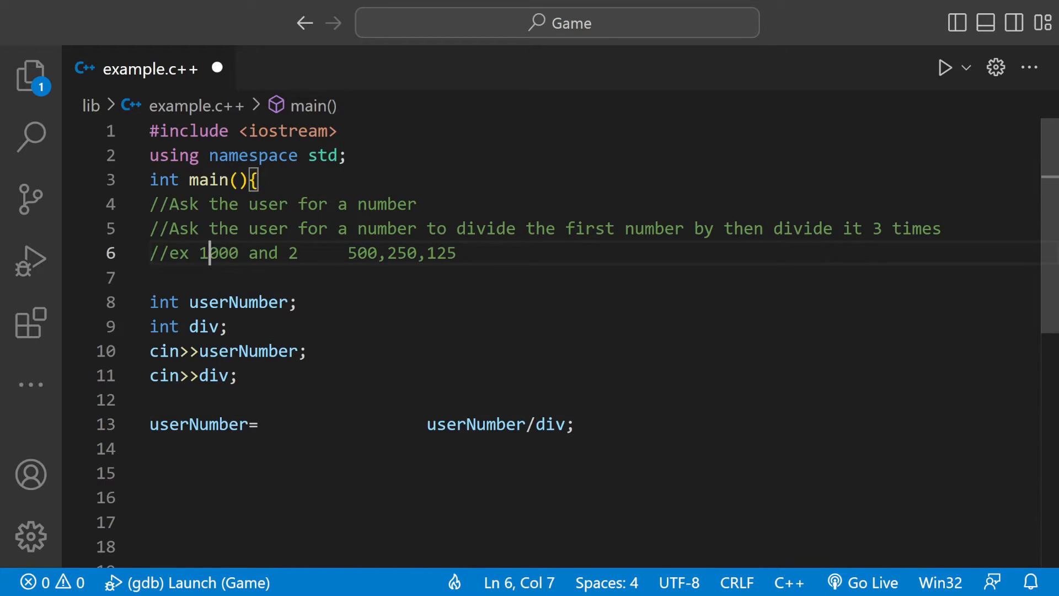
Remove the stray spaces in line 13's division and start a cout line below.
double_click(238, 302)
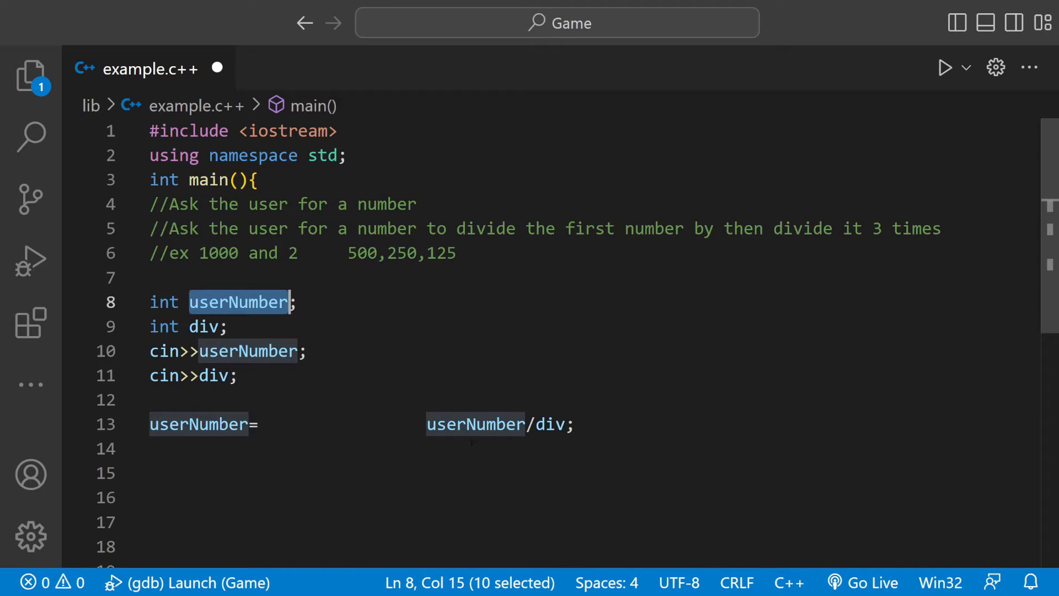
double_click(475, 424)
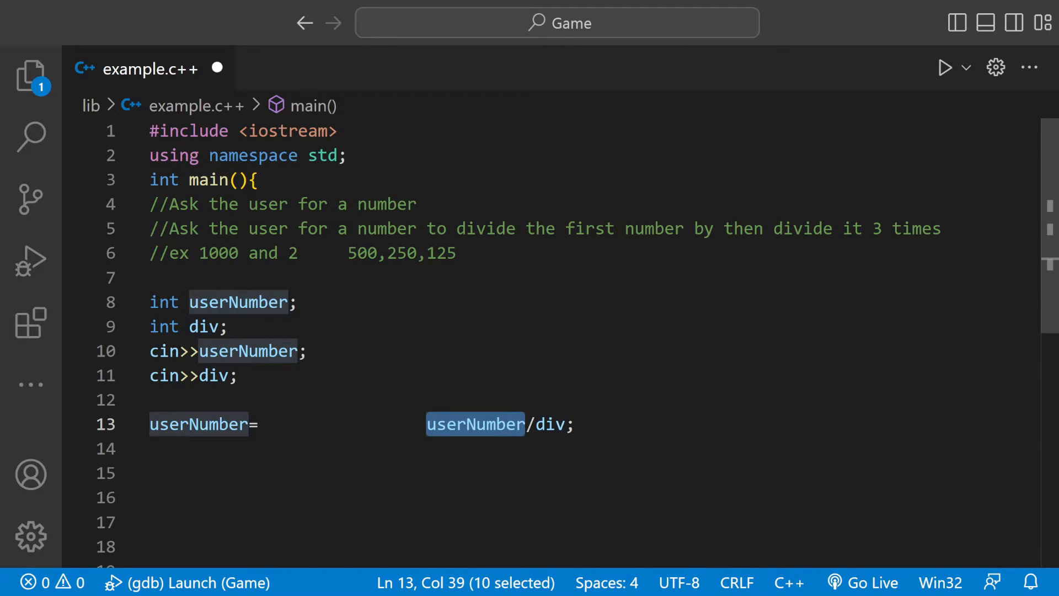
double_click(551, 425)
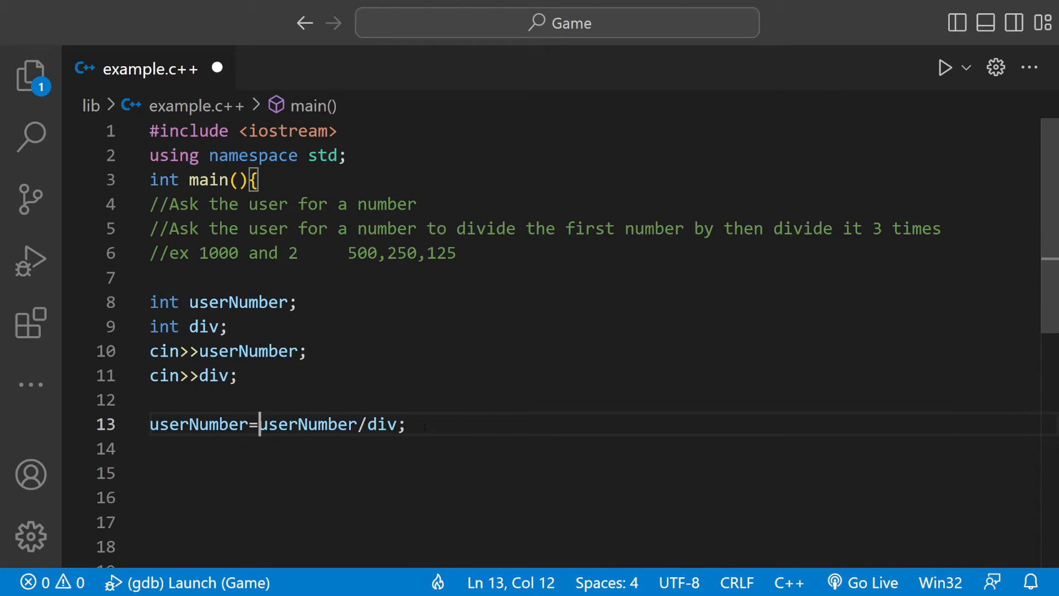
type("cout")
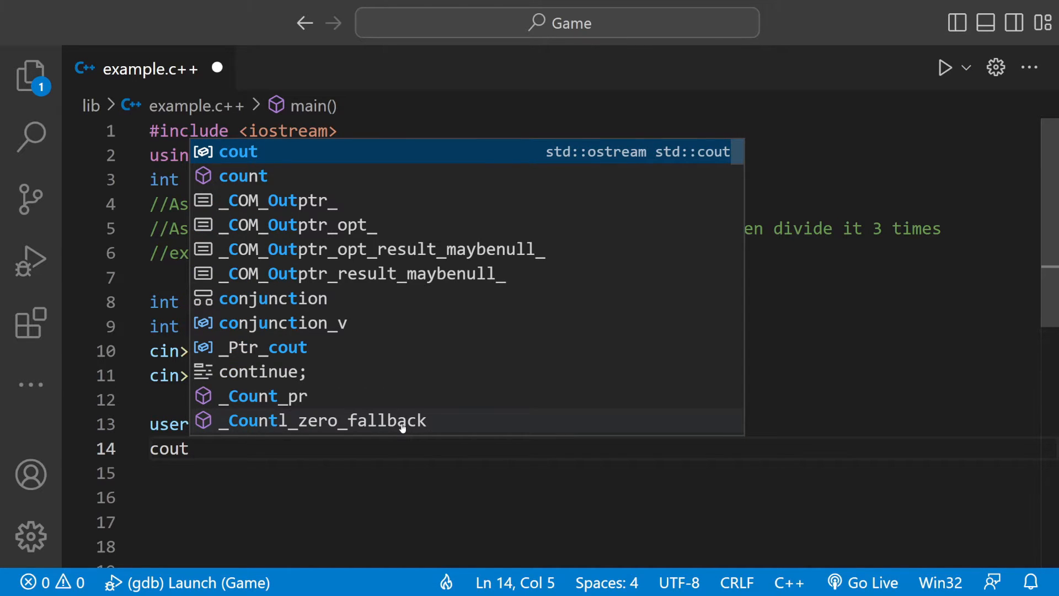
Finish the print line as cout<<userNumber<<" "; after the division.
type("<<userNumber;")
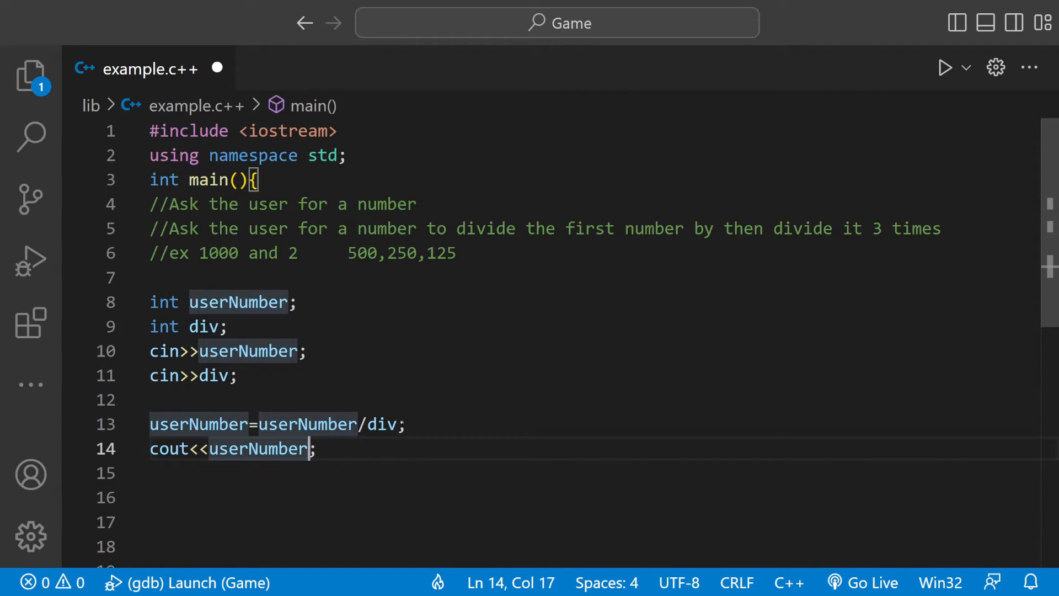
type("<<")
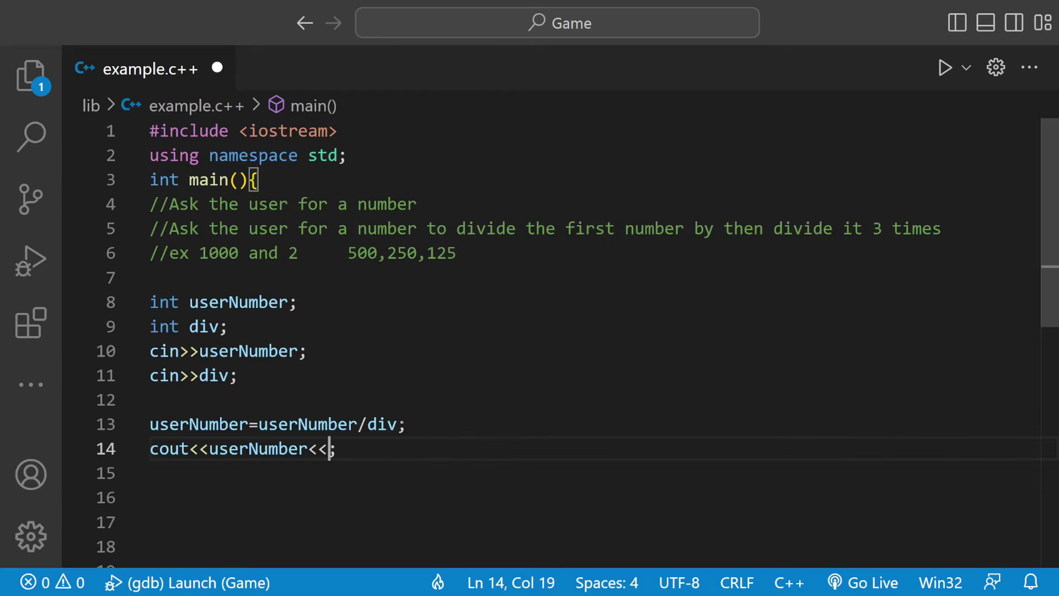
type("\"")
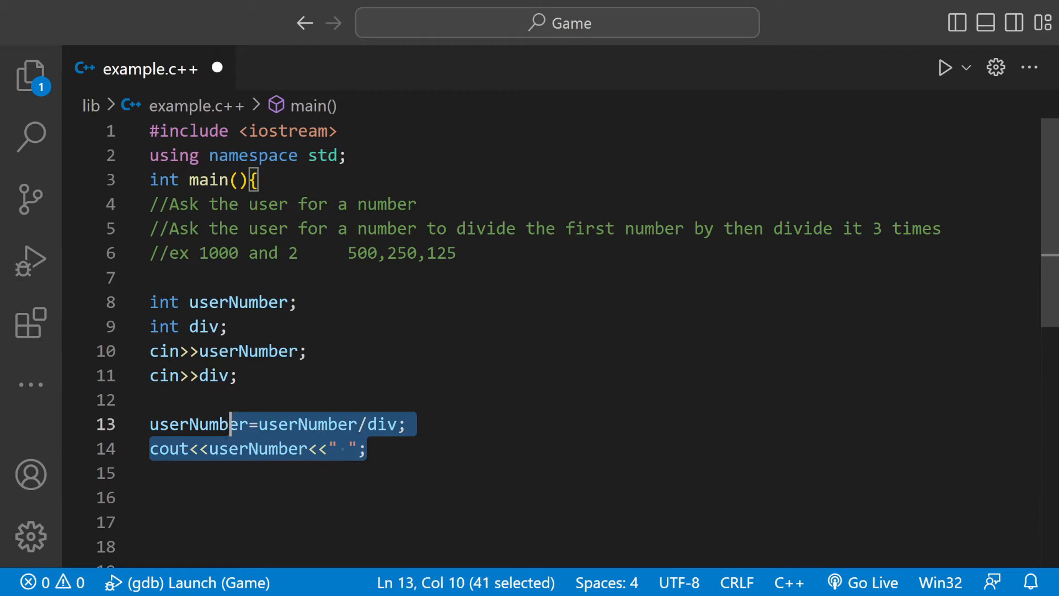
left_click(368, 450)
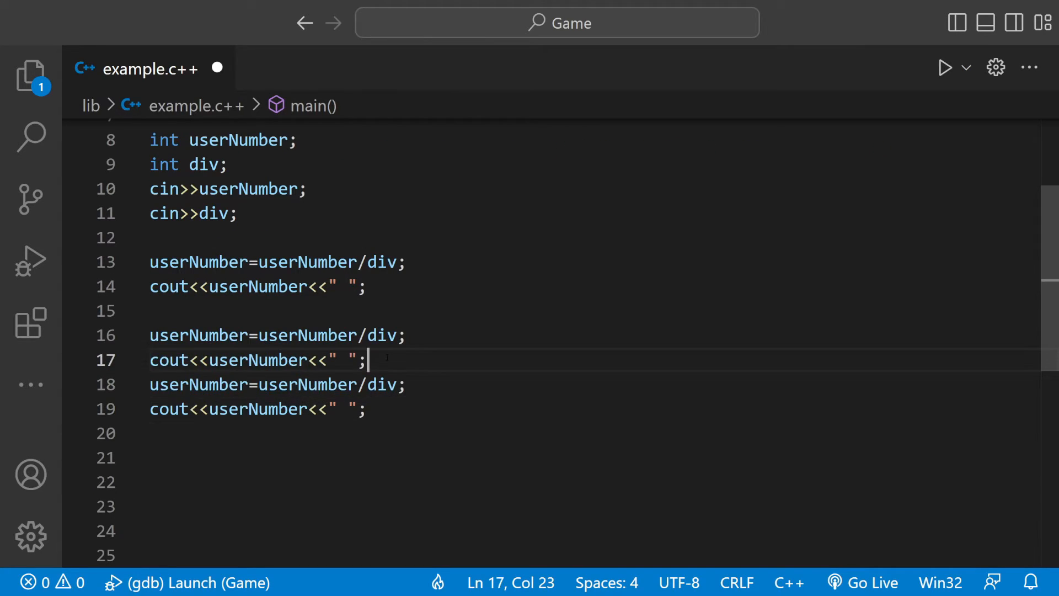
Add a blank line before the third divide-and-print pair and show the run options.
key("Enter")
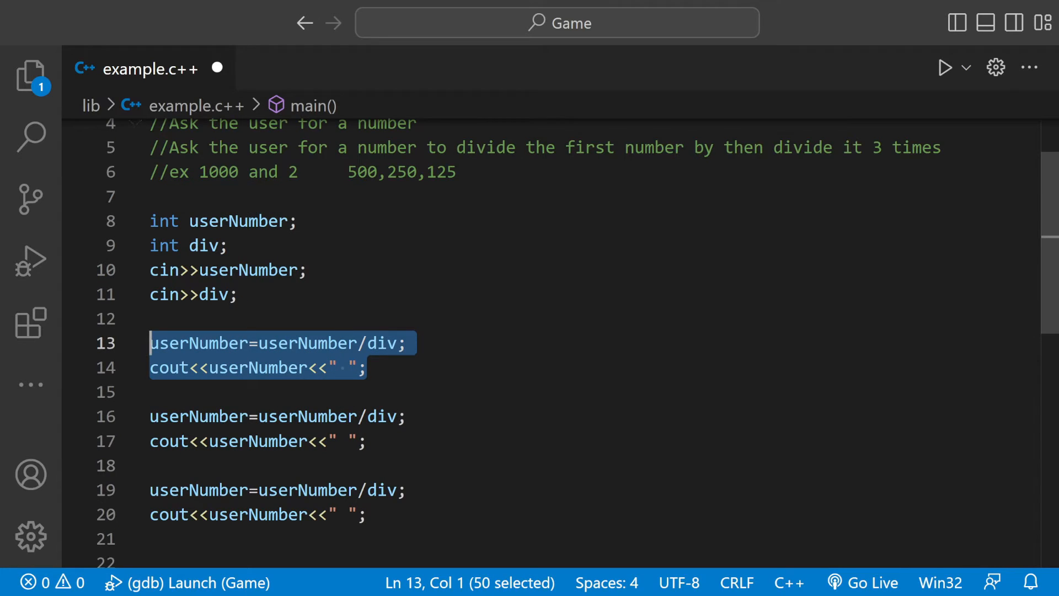
double_click(362, 172)
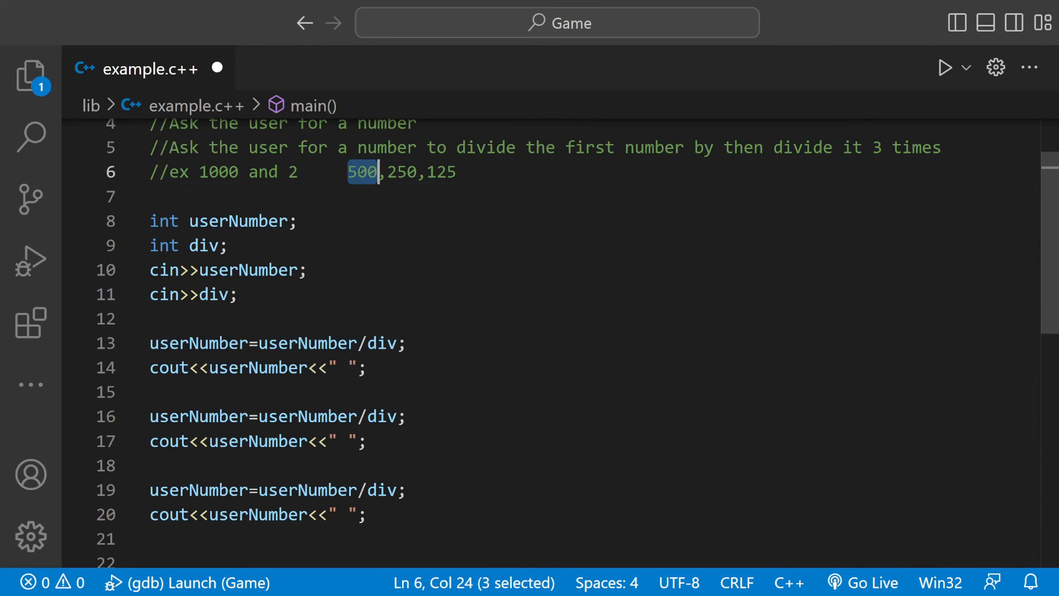
left_click_drag(149, 416, 364, 442)
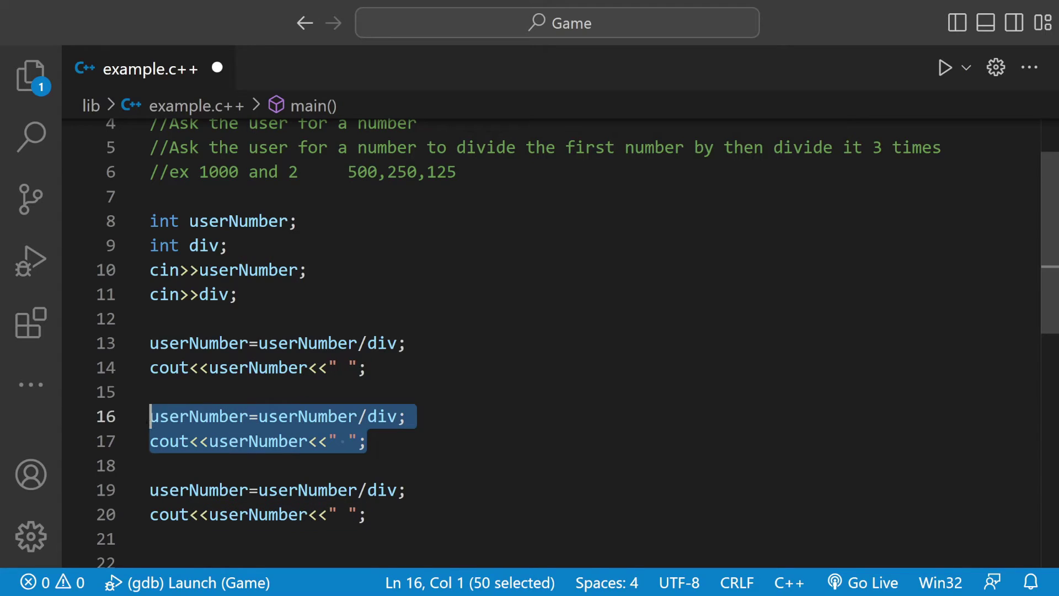
double_click(361, 172)
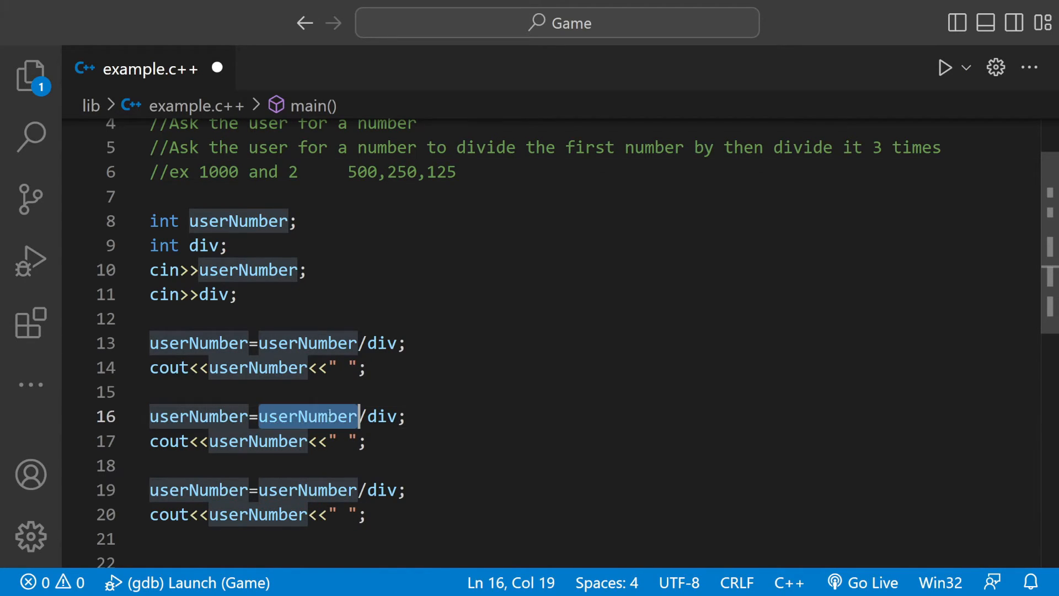
left_click(251, 442)
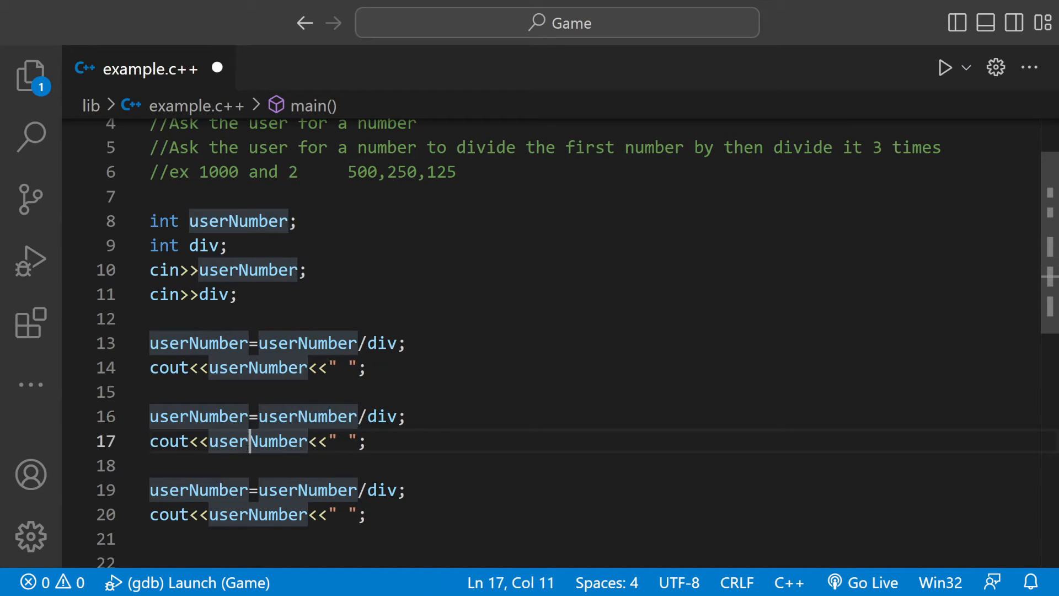
left_click(168, 416)
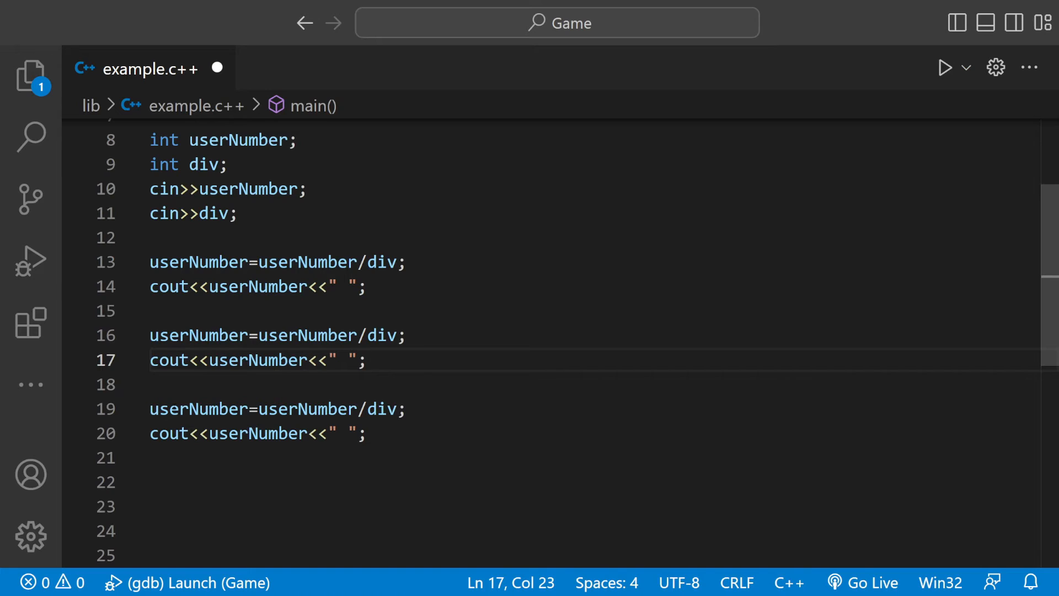
double_click(198, 409)
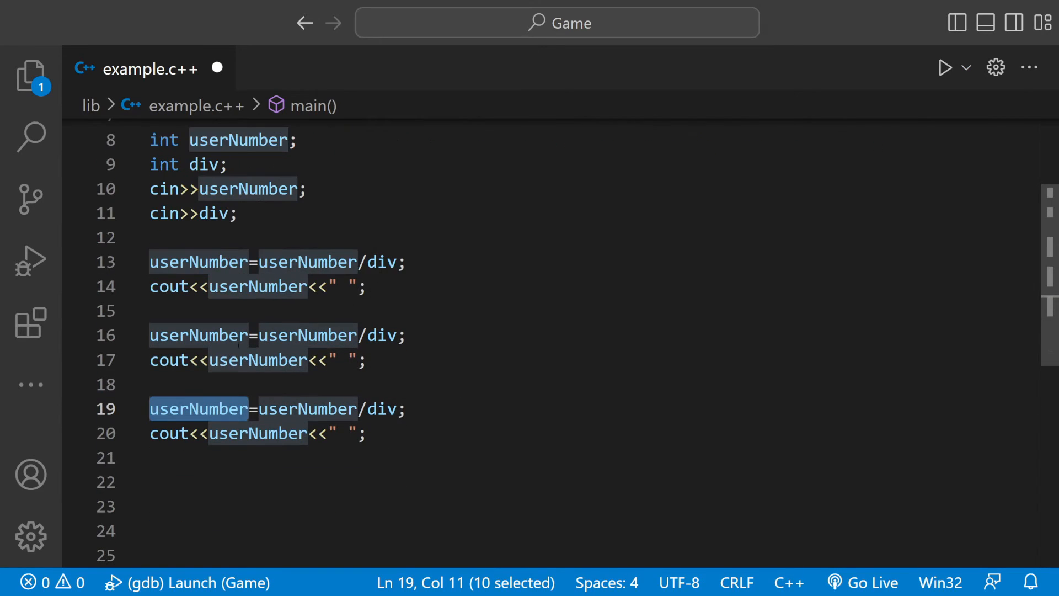
left_click(966, 67)
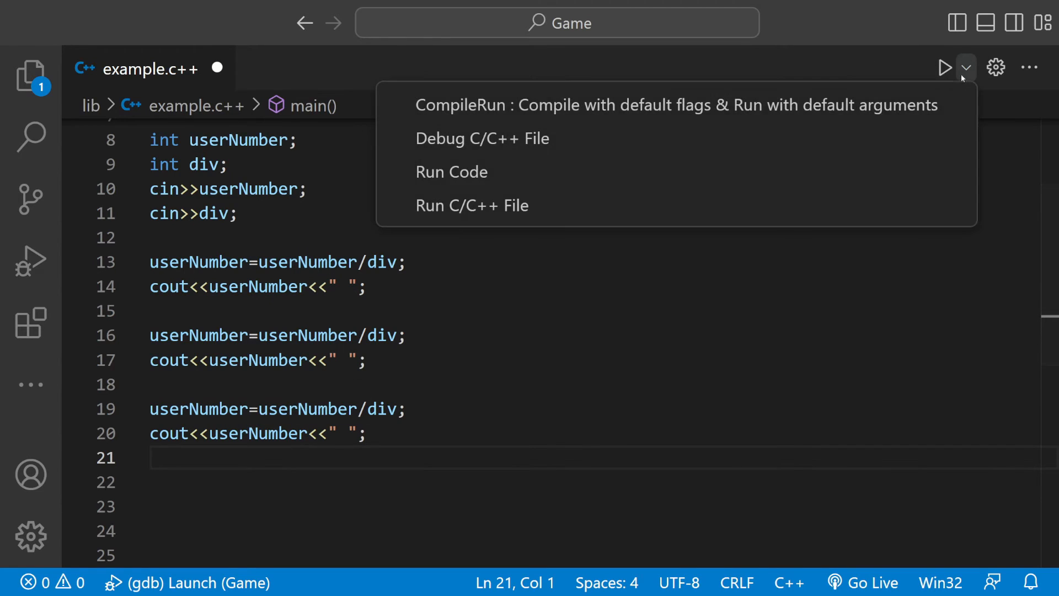
Debug the file with inputs 1000 and 2, verify output 500 250 125, and close the terminal.
left_click(483, 138)
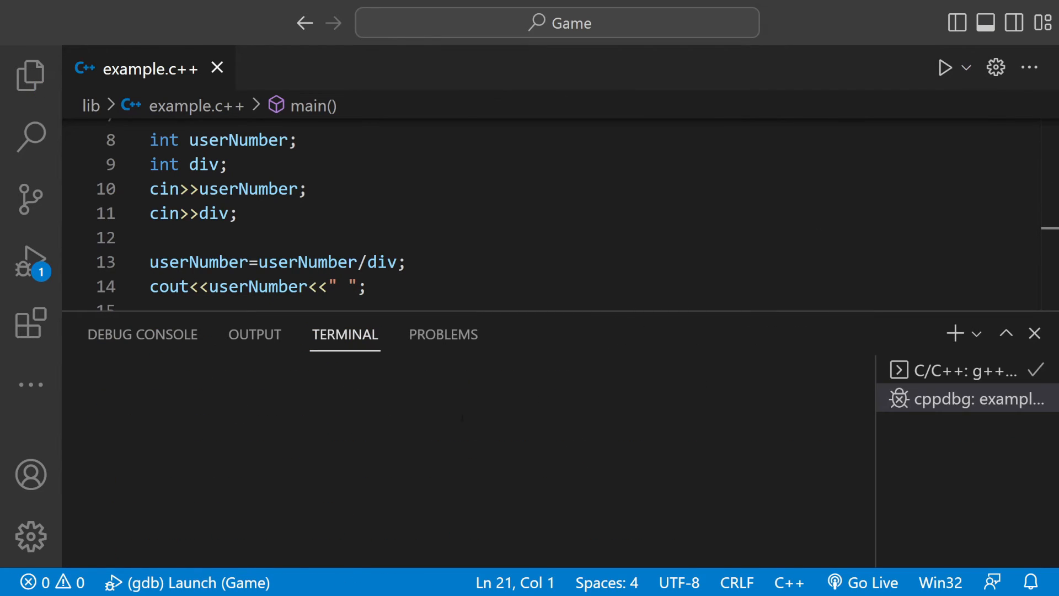
left_click(945, 67)
type("1000")
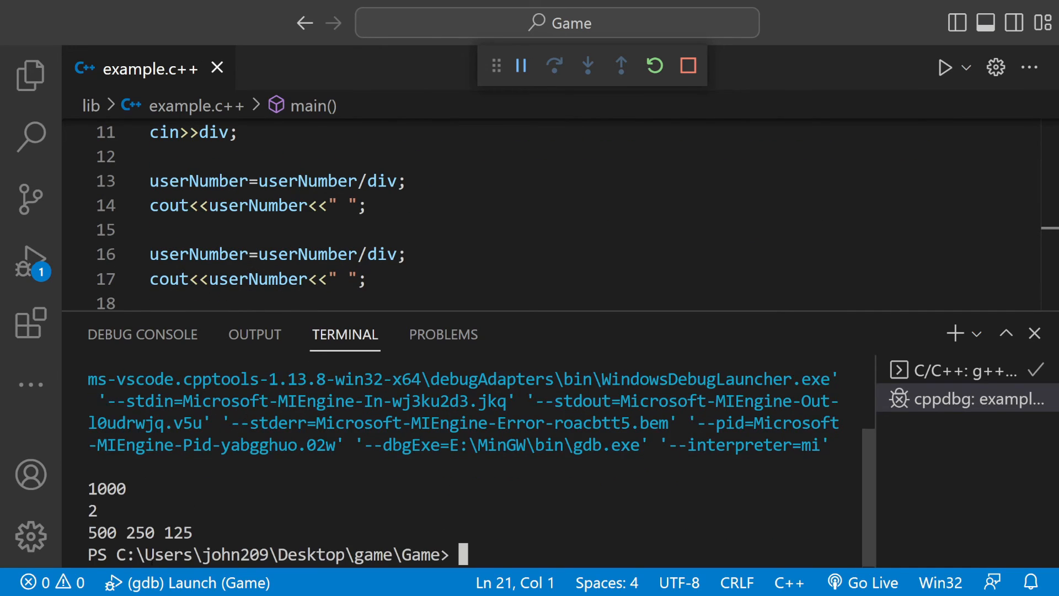
double_click(102, 532)
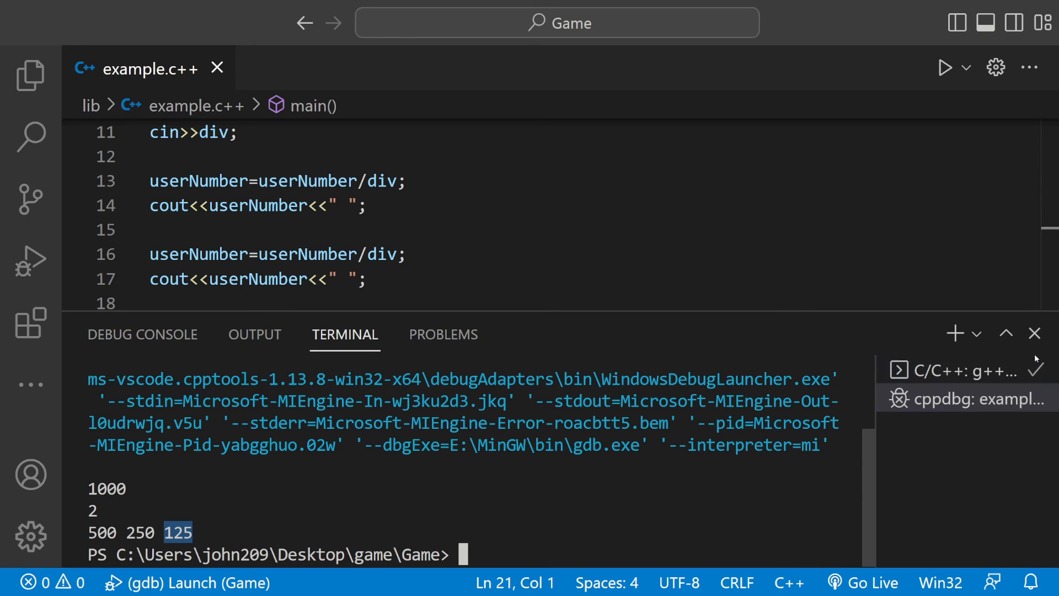
left_click(1034, 334)
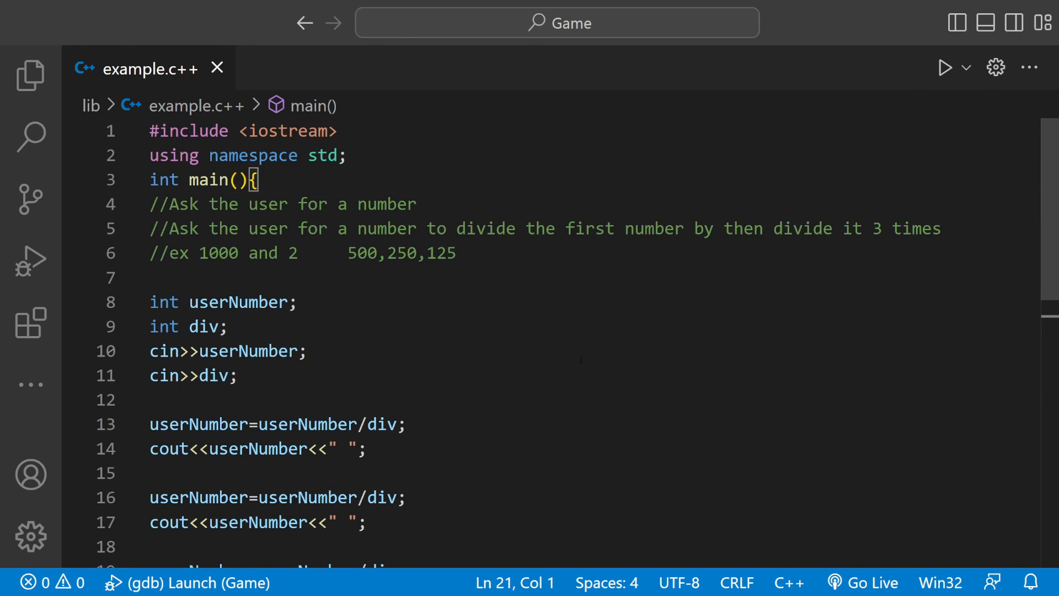